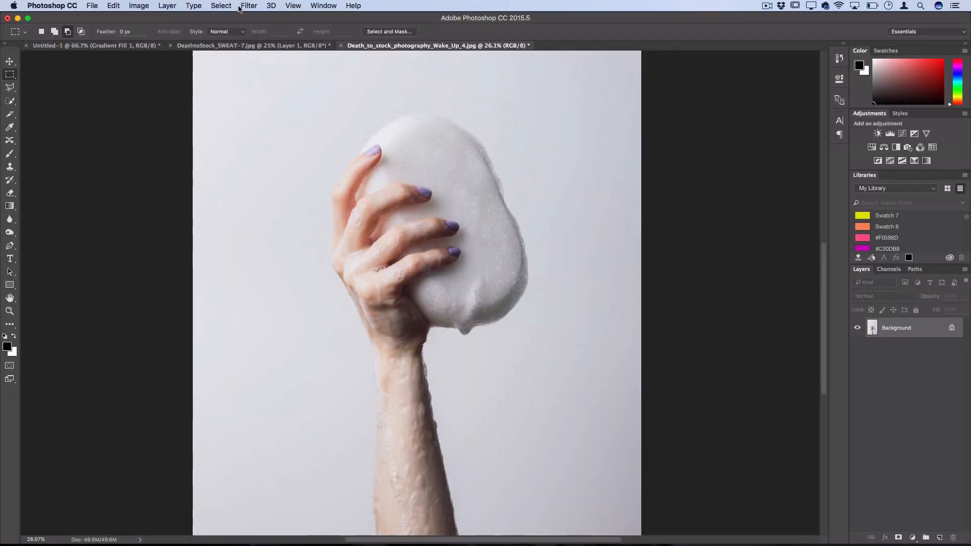
Select the lower part of the photo, the forearm below the soap, with a rectangular marquee
left_click(249, 6)
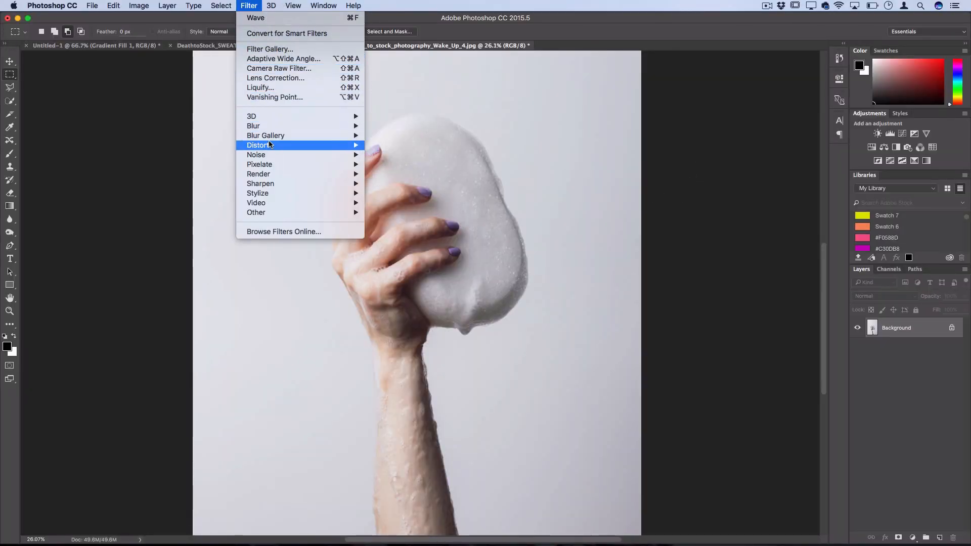
mouse_move(258, 145)
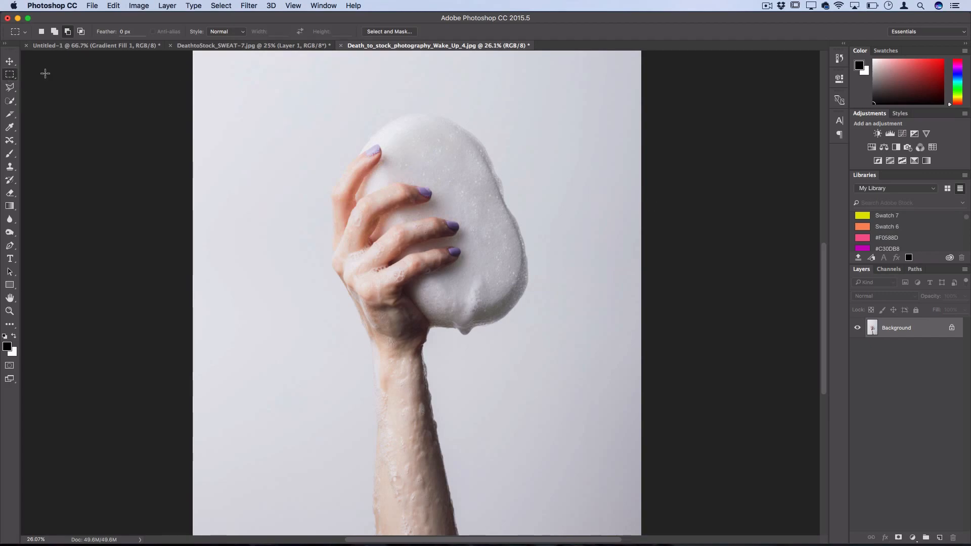
mouse_move(179, 329)
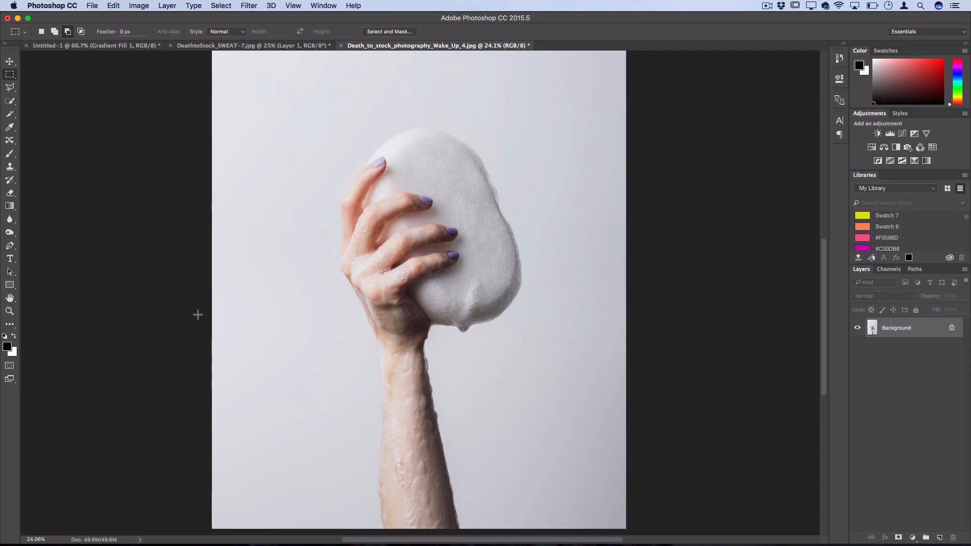
mouse_move(190, 323)
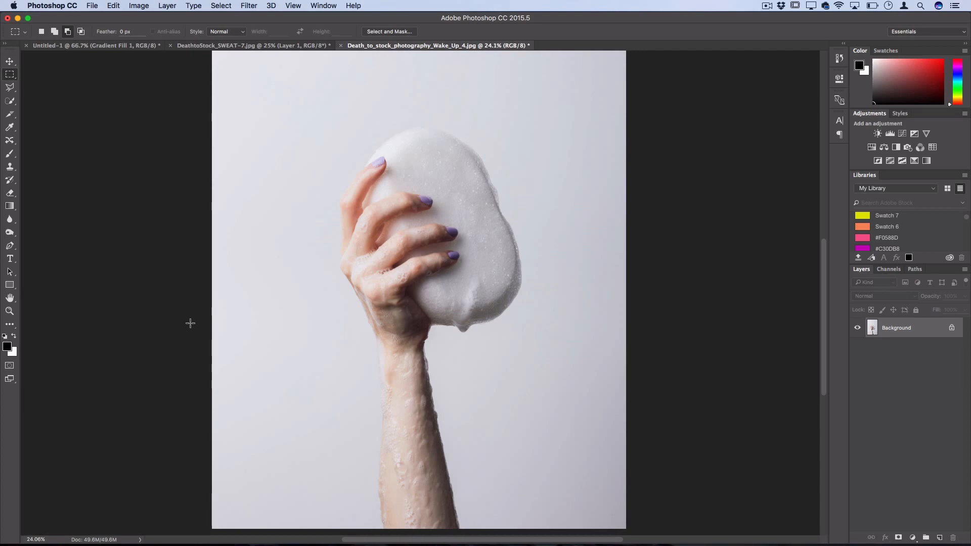
mouse_move(191, 328)
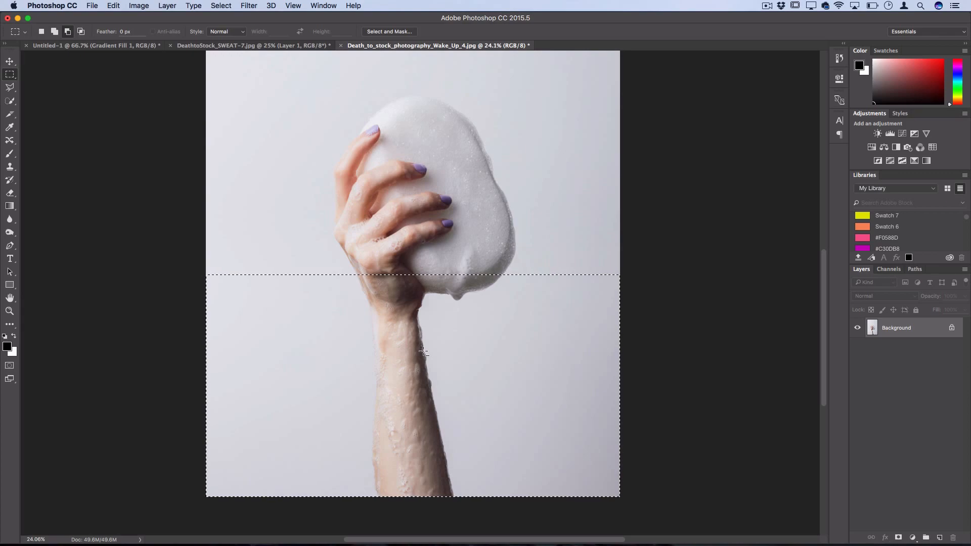
left_click(249, 5)
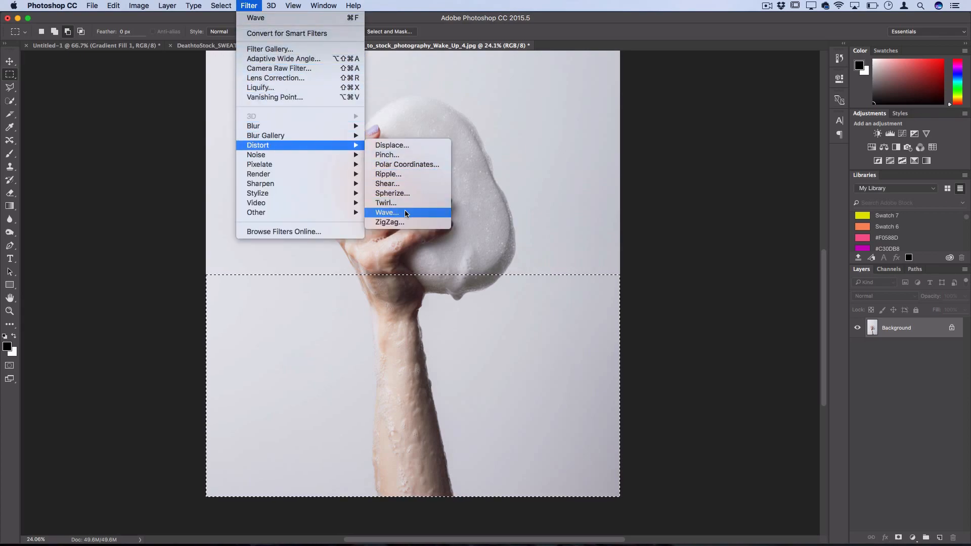
Choose Filter > Distort > Wave to bring up the Wave dialog for the selection
left_click(386, 212)
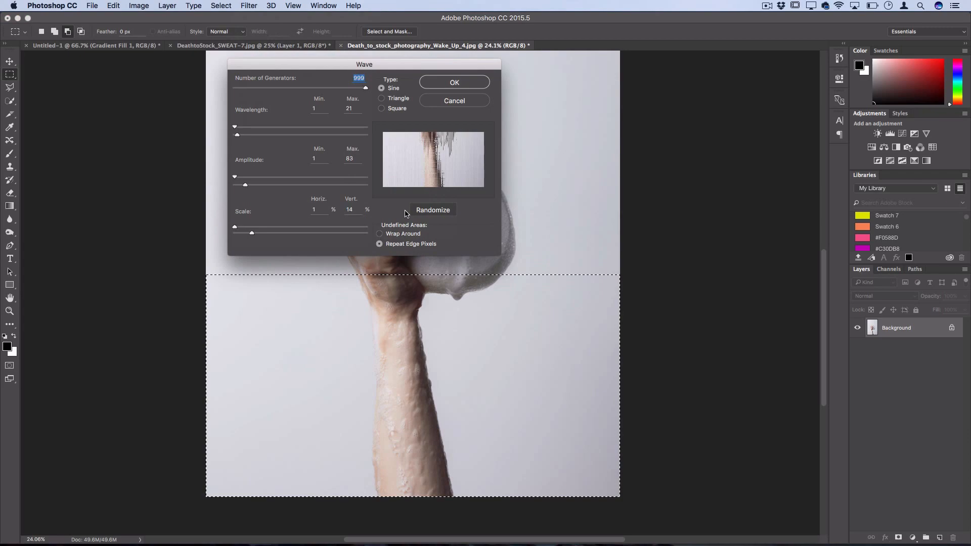
mouse_move(319, 67)
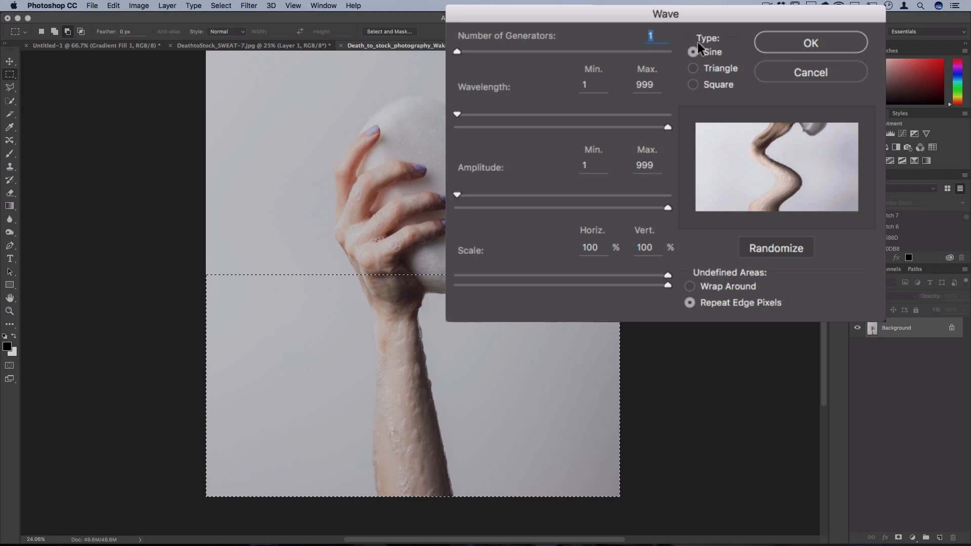
left_click(692, 84)
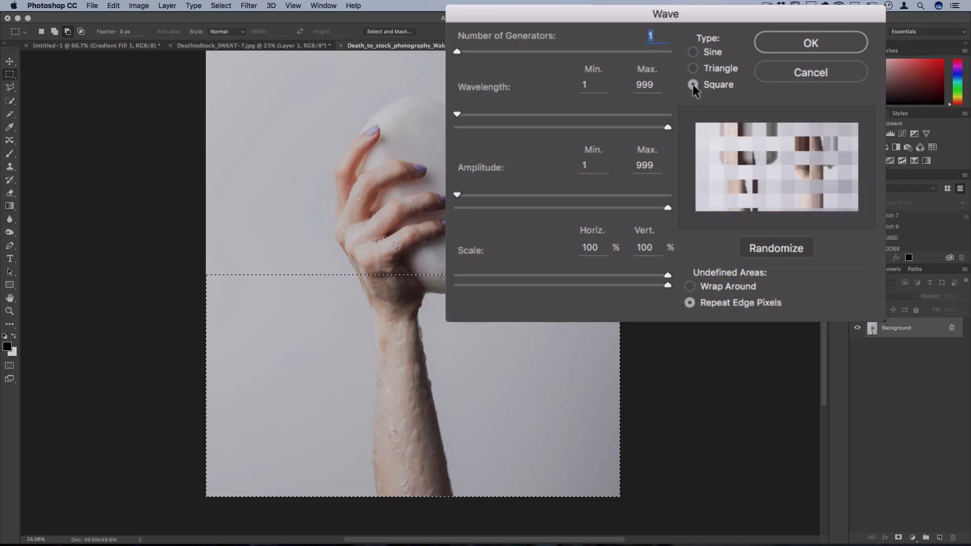
left_click(693, 68)
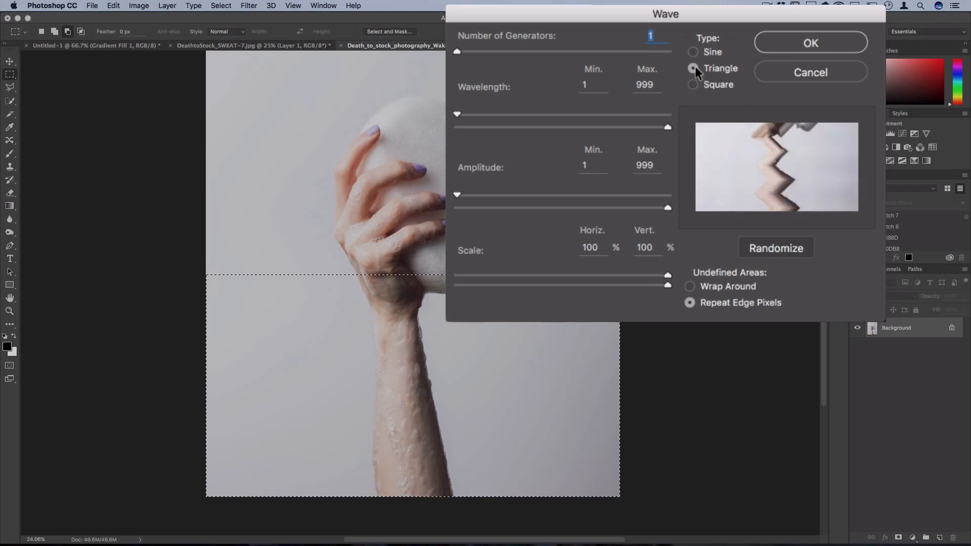
left_click(693, 52)
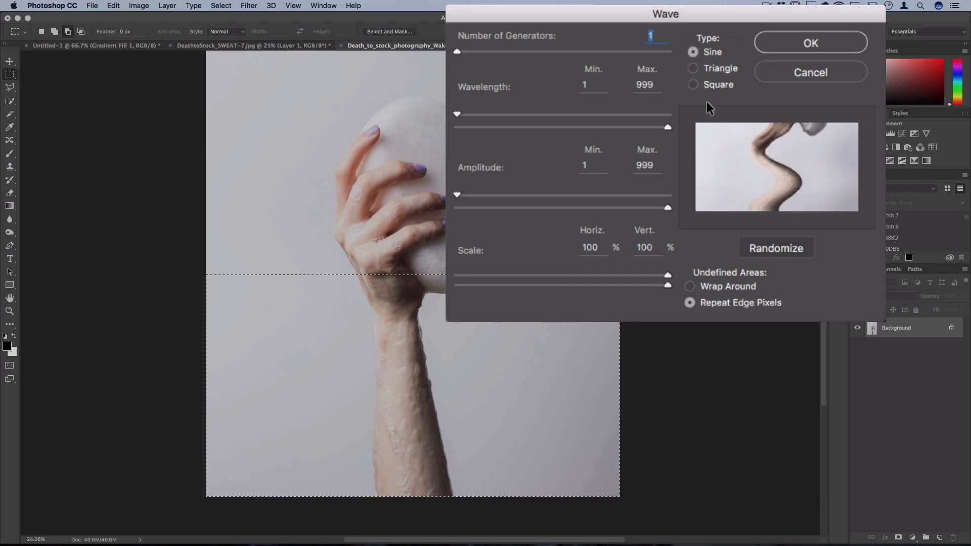
mouse_move(699, 55)
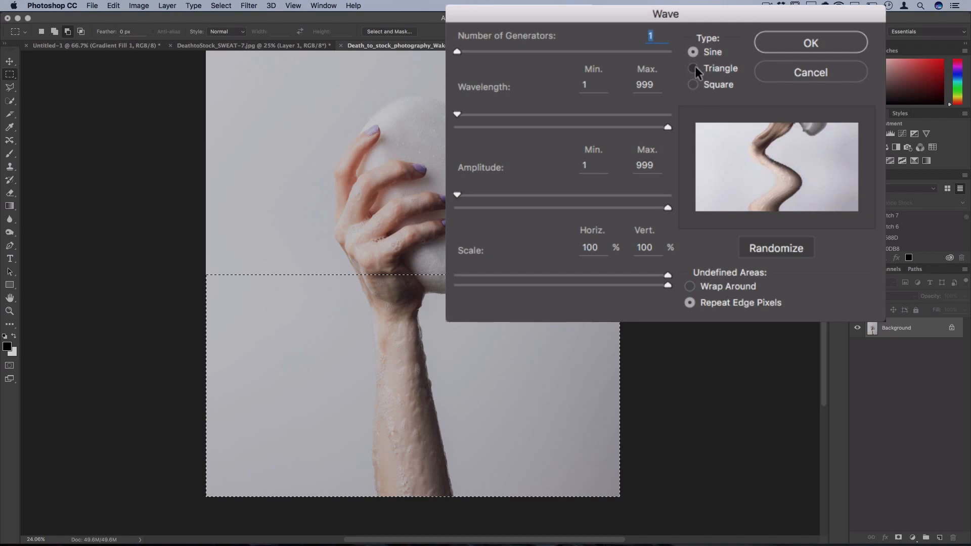
left_click(693, 68)
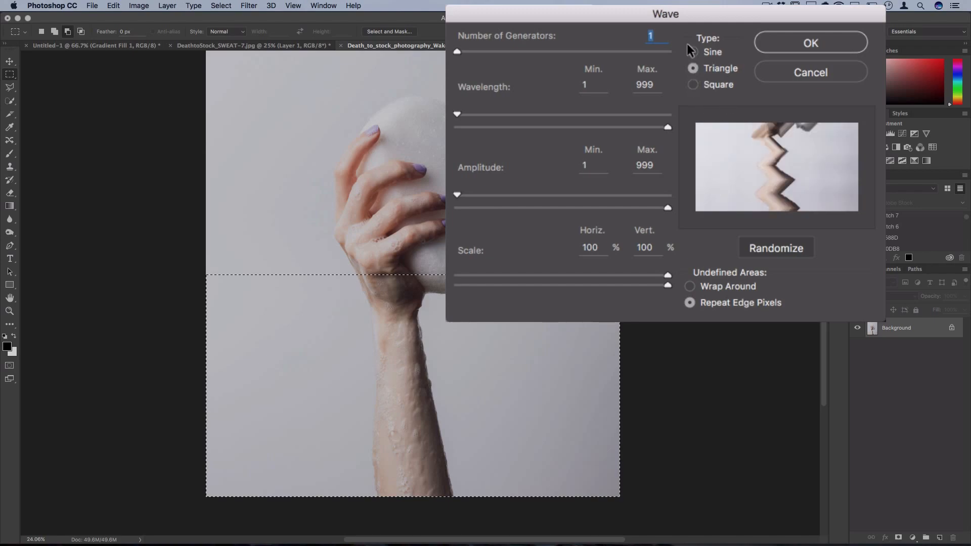
left_click(692, 51)
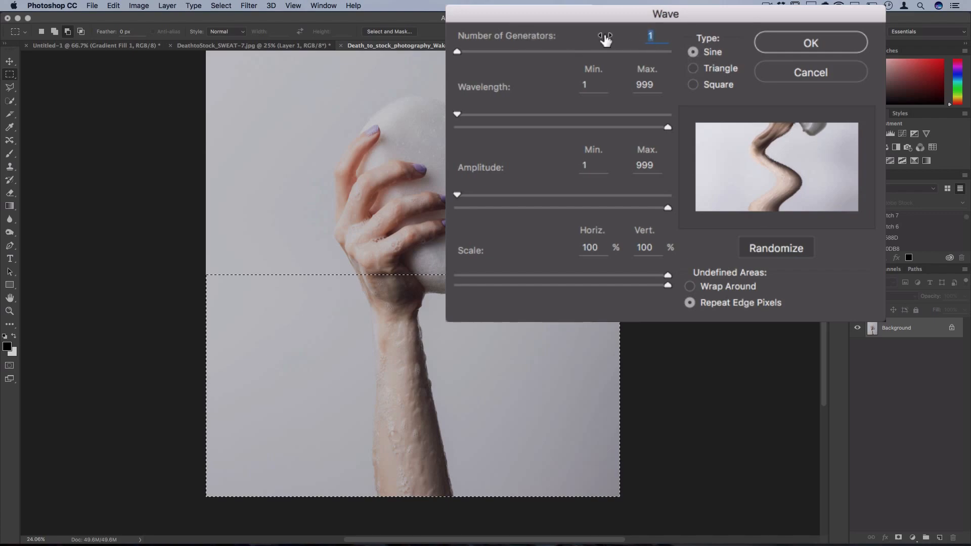
left_click(609, 37)
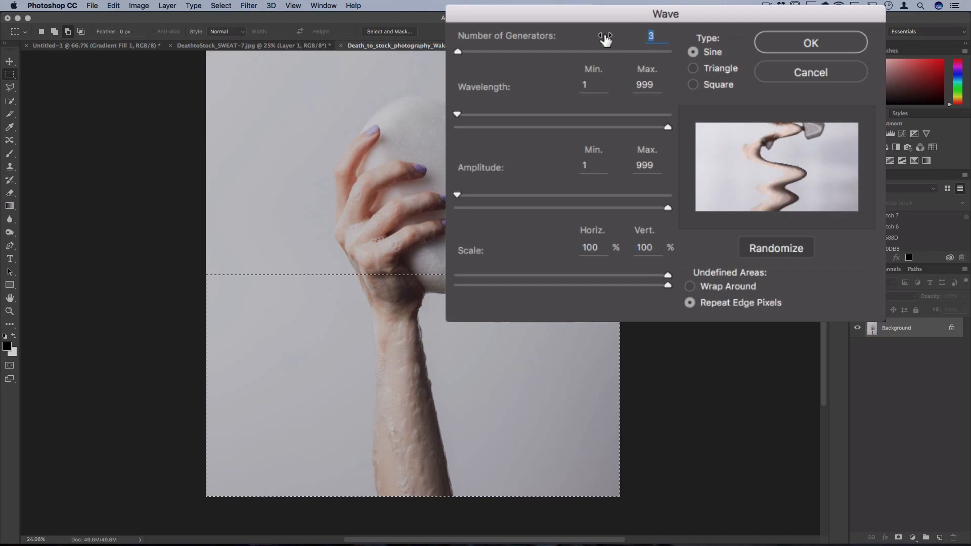
left_click(609, 32)
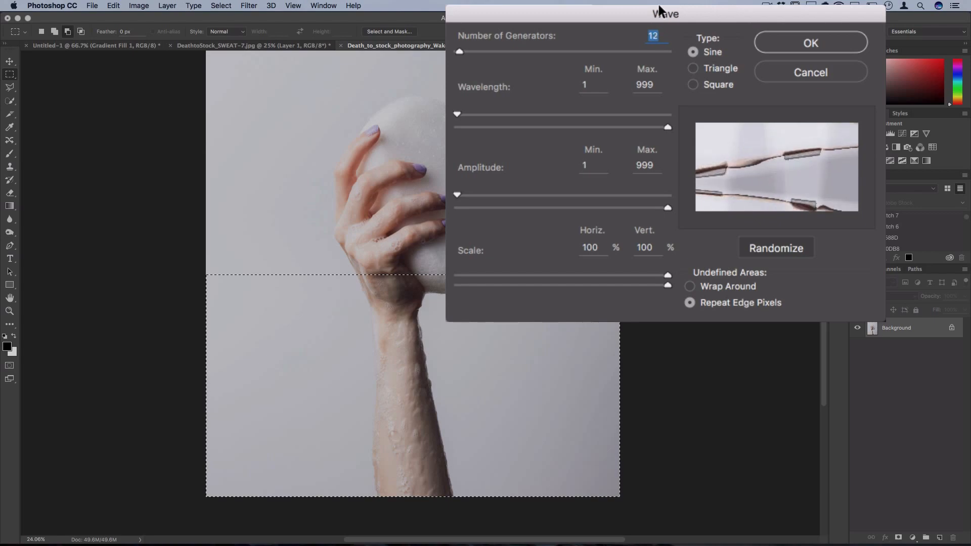
type("1")
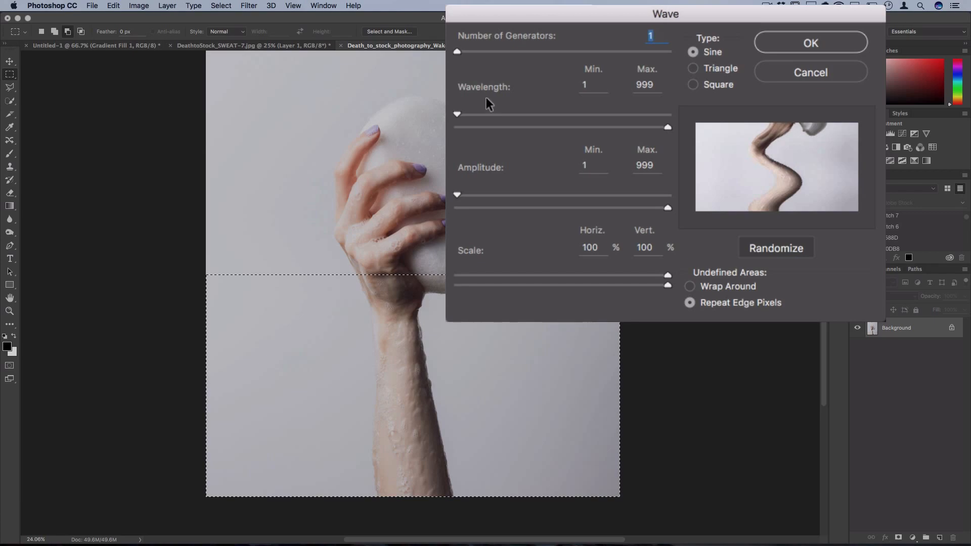
mouse_move(456, 117)
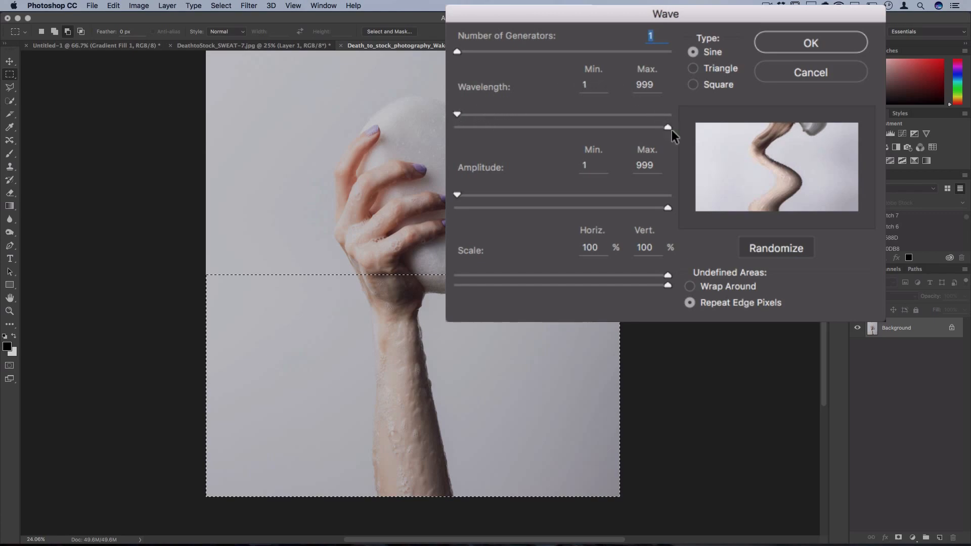
mouse_move(449, 116)
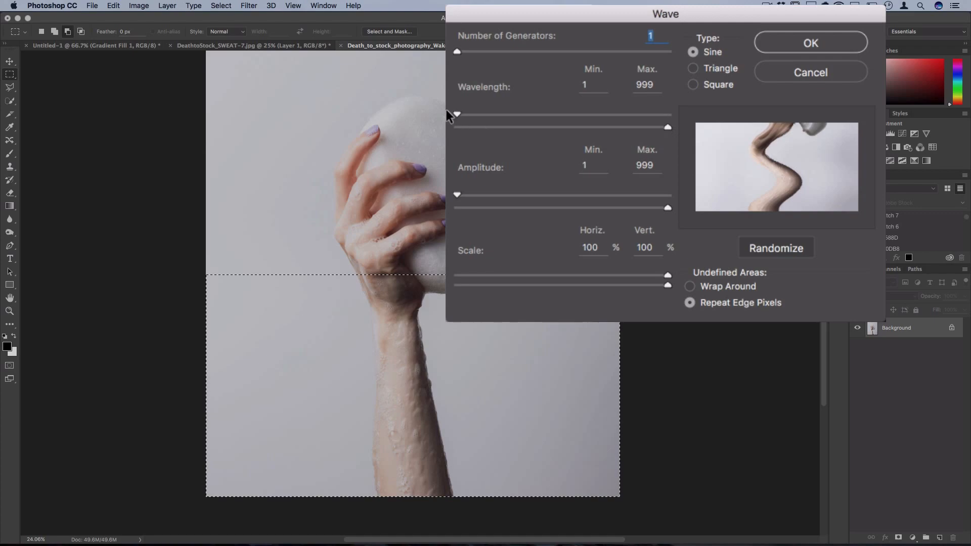
mouse_move(636, 137)
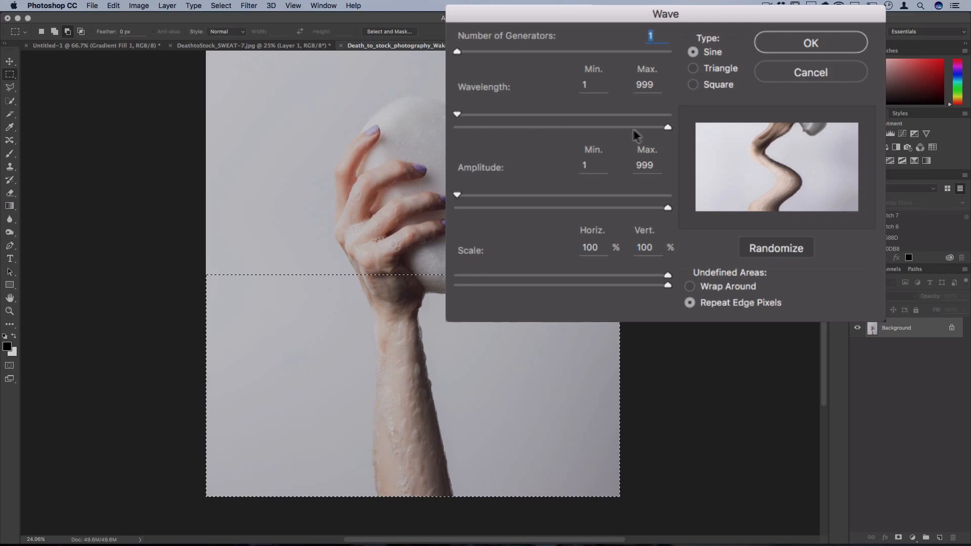
left_click_drag(668, 127, 540, 127)
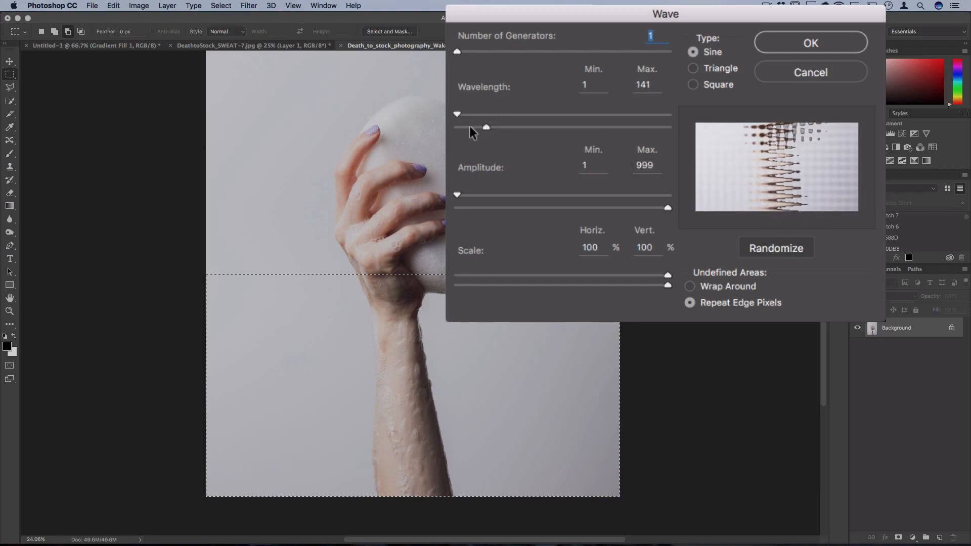
left_click_drag(486, 128, 484, 127)
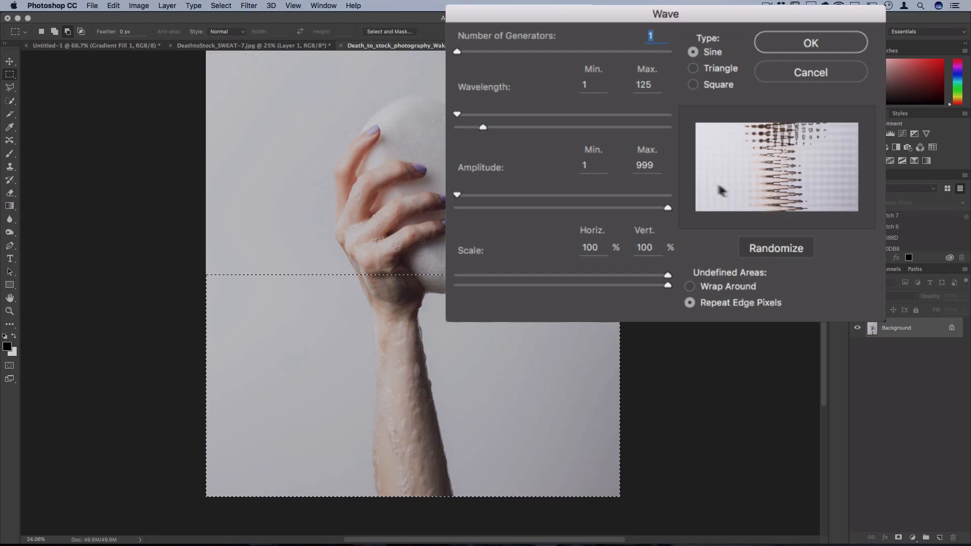
left_click_drag(483, 128, 668, 128)
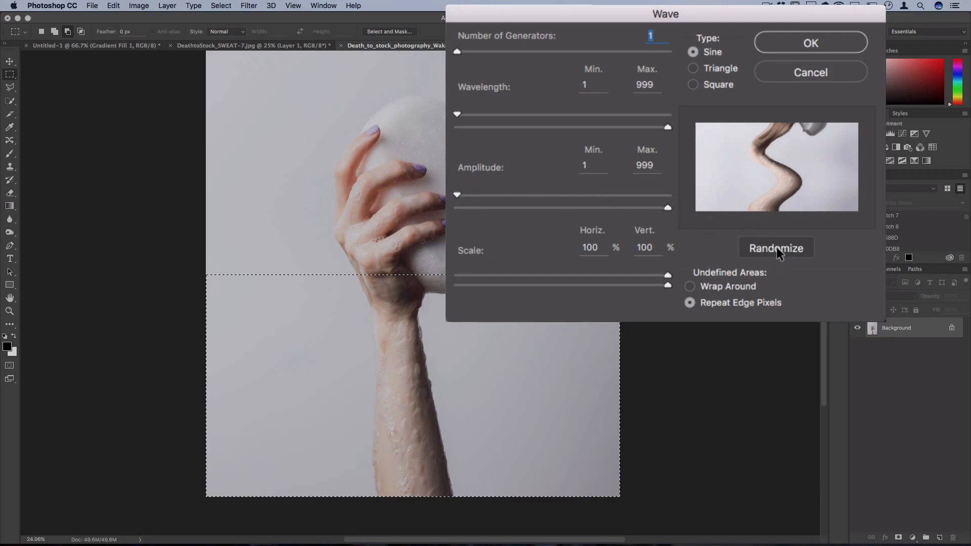
Randomize the wave pattern several times to explore different ripple shapes
left_click(776, 248)
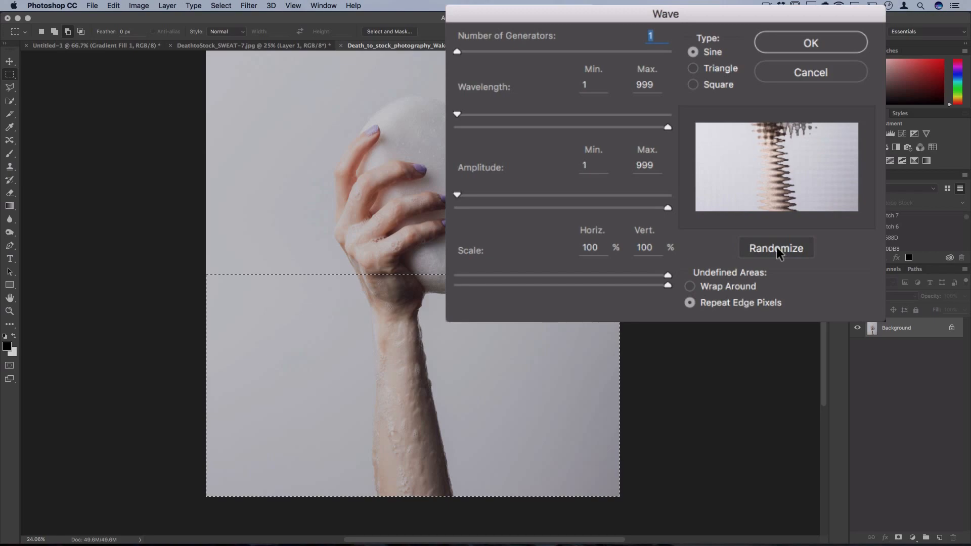
left_click(776, 247)
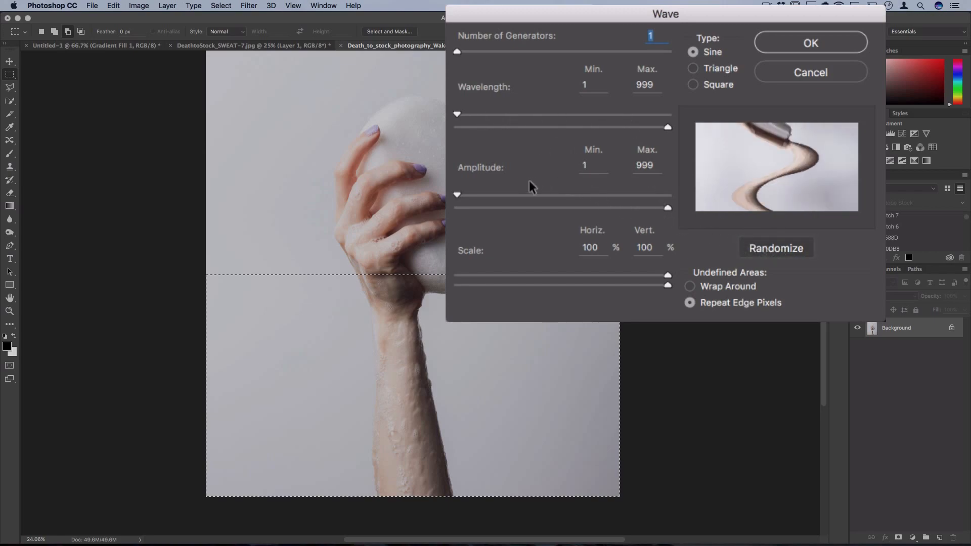
left_click(776, 248)
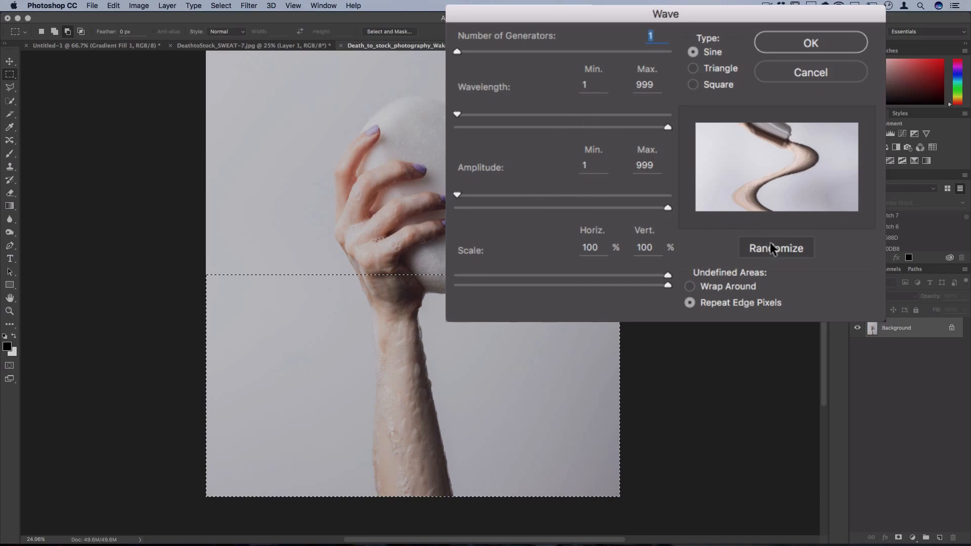
left_click(776, 248)
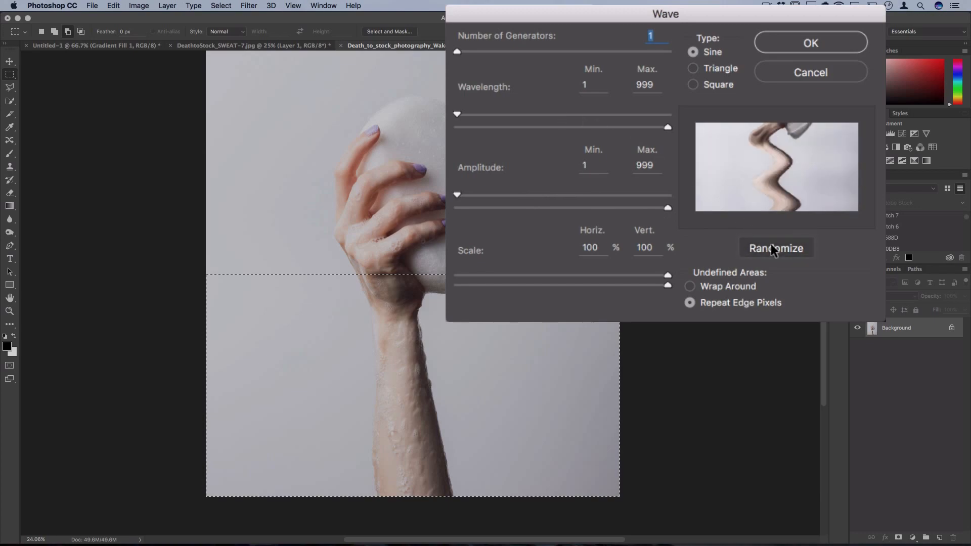
left_click(776, 247)
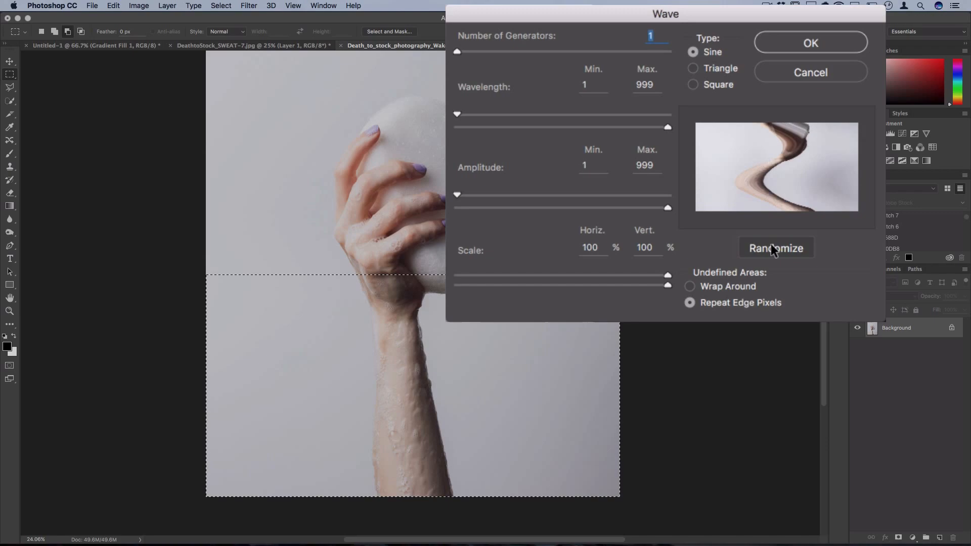
mouse_move(670, 221)
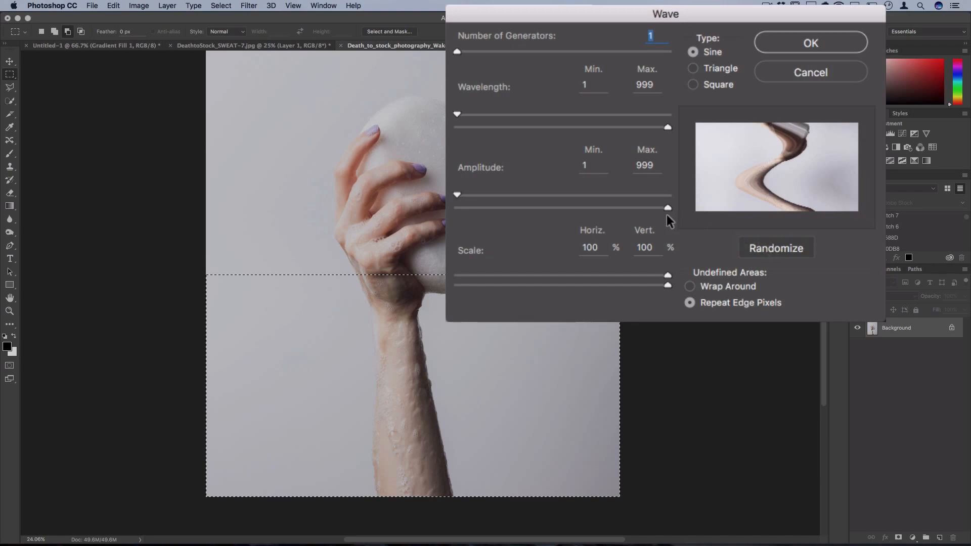
mouse_move(668, 211)
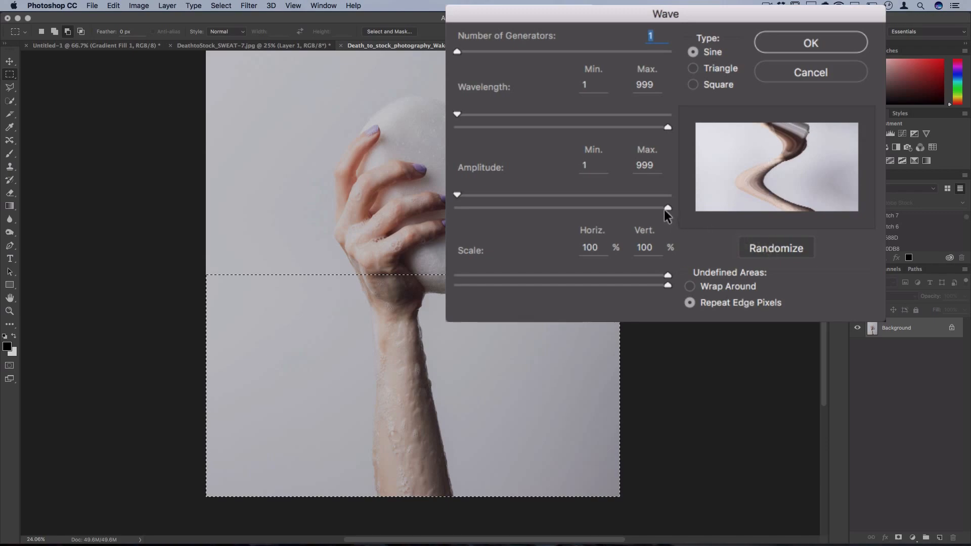
Set the maximum amplitude to about 117 and the maximum wavelength to about 106
left_click_drag(667, 207, 480, 207)
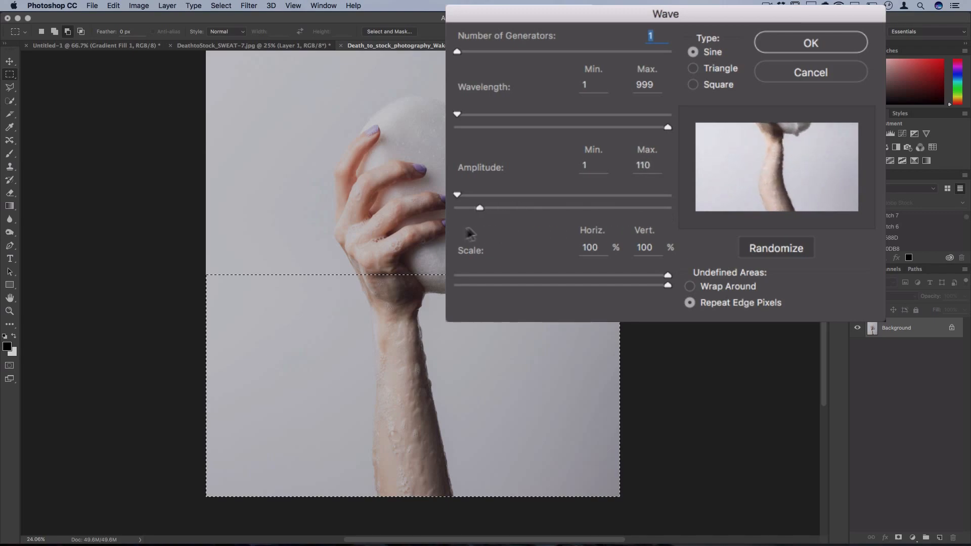
left_click(776, 248)
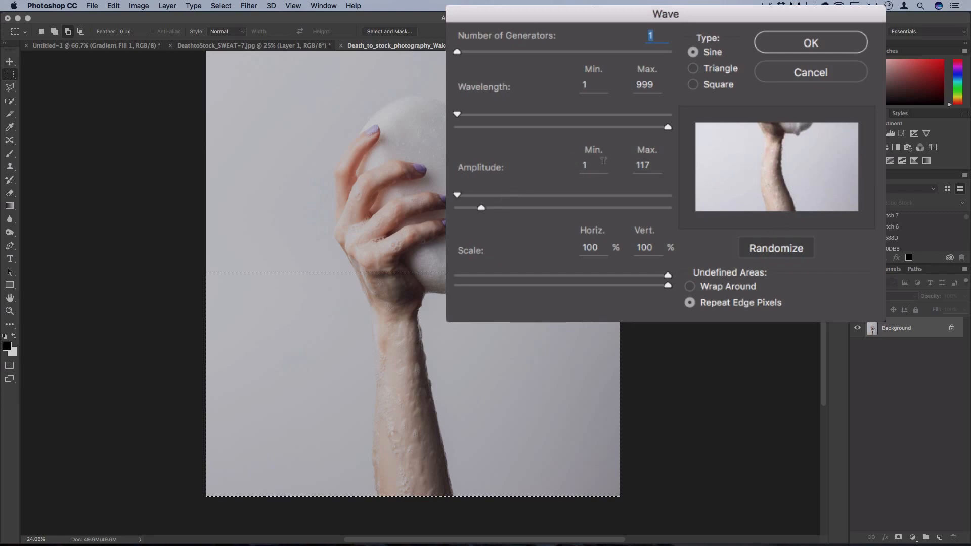
left_click(592, 165)
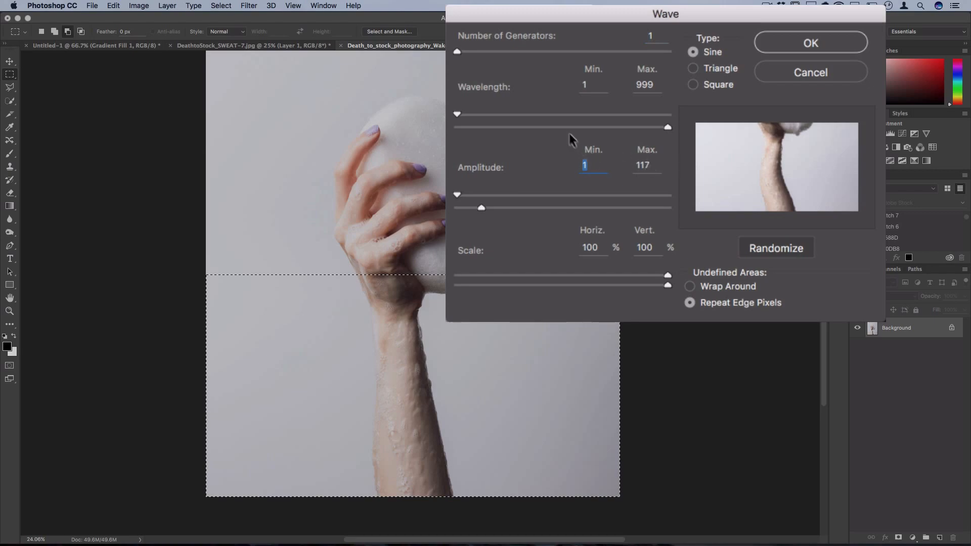
left_click_drag(668, 128, 484, 128)
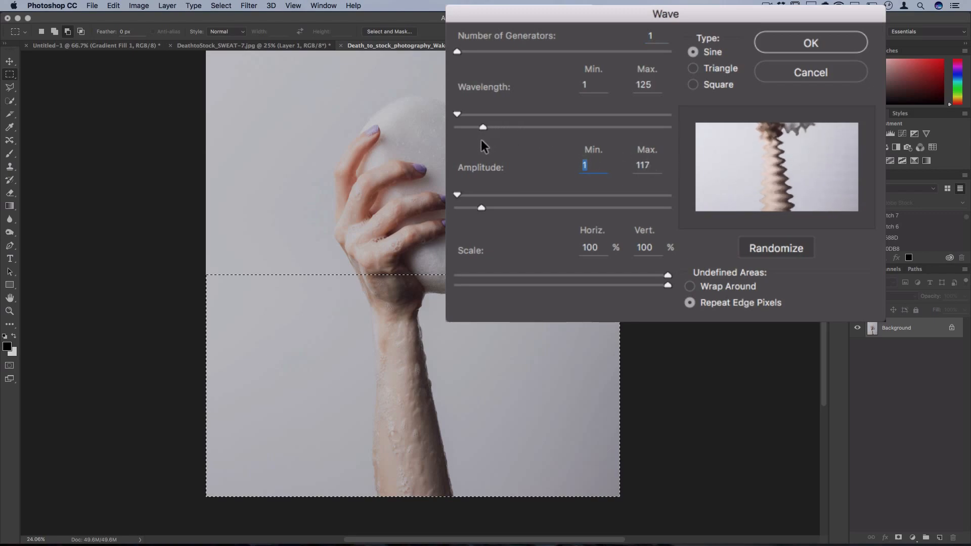
left_click(776, 248)
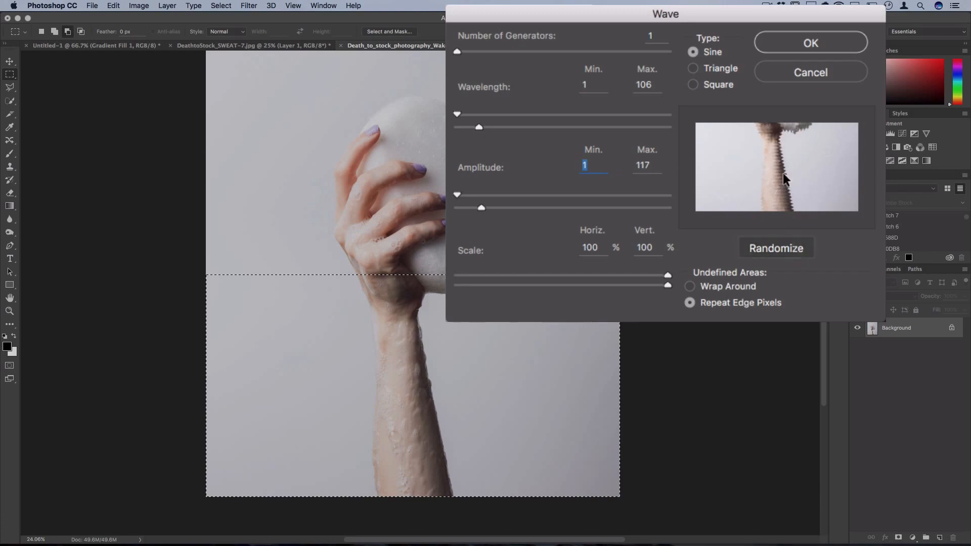
mouse_move(774, 166)
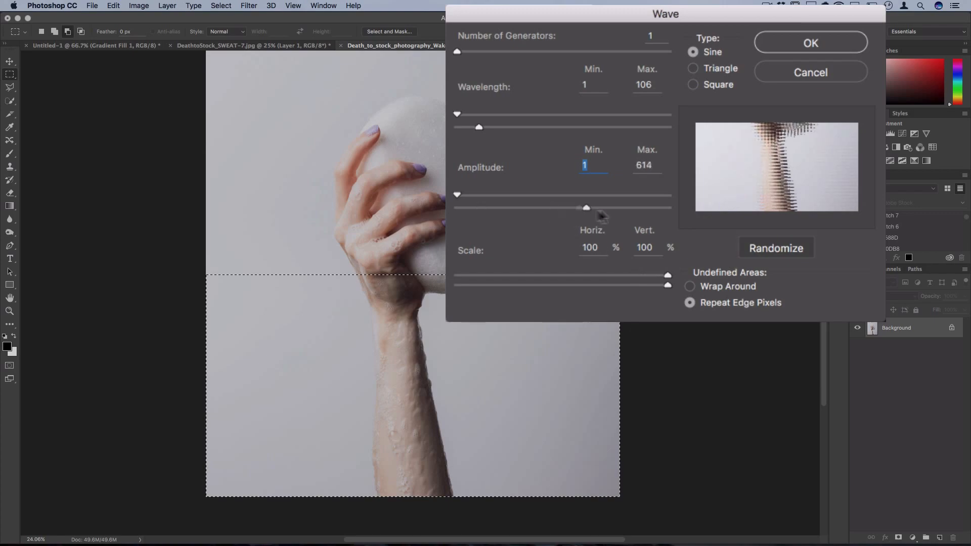
Adjust amplitude to 395 and wavelength to 841, then reduce the horizontal scale to 1%
left_click_drag(585, 208, 539, 207)
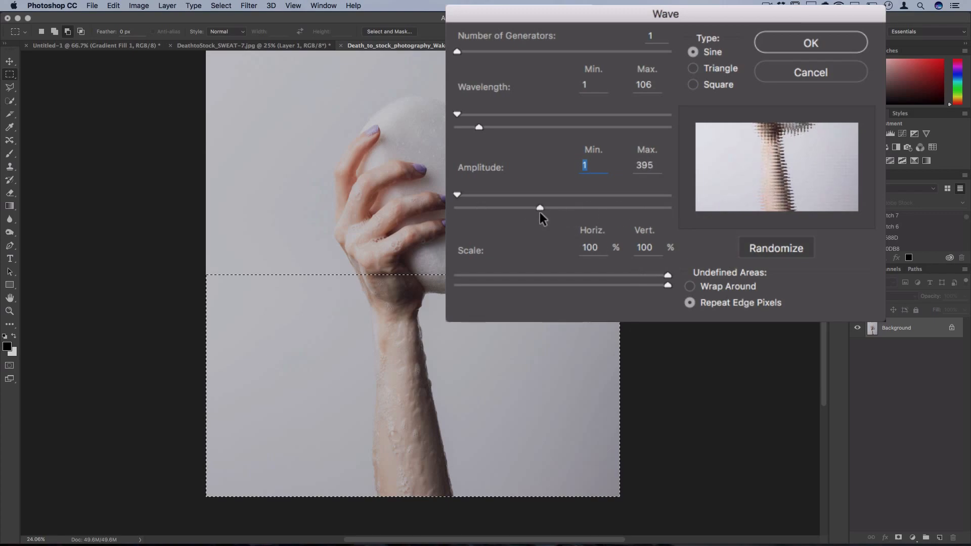
left_click_drag(479, 128, 587, 127)
type("2")
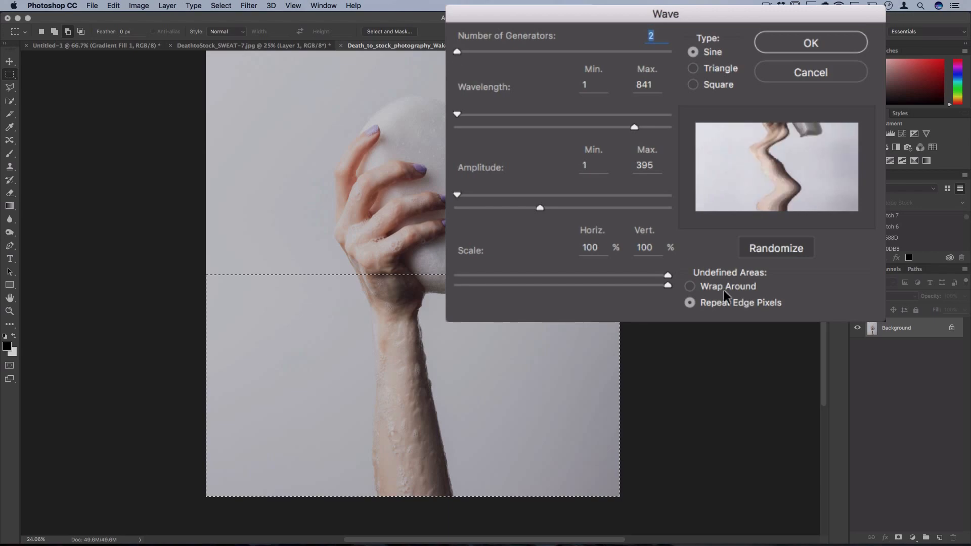
mouse_move(647, 280)
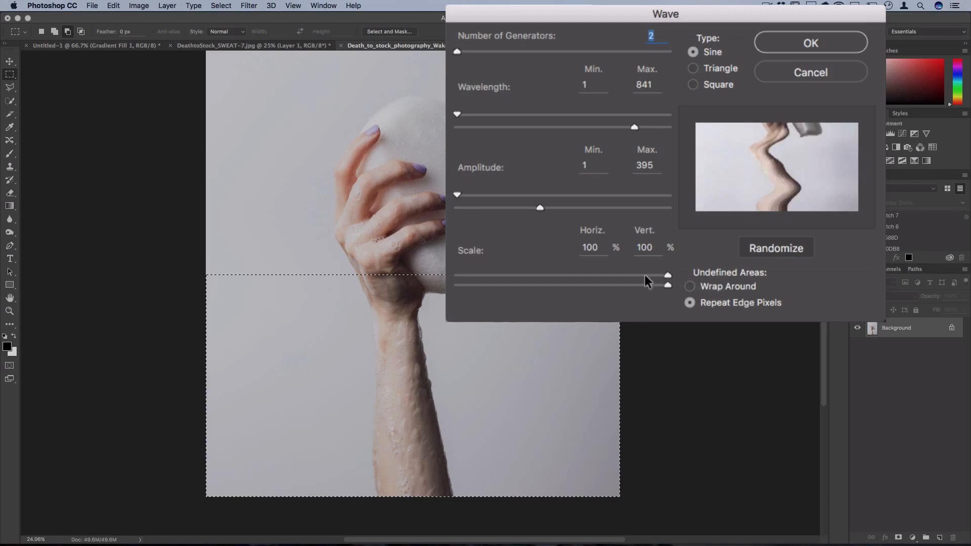
left_click_drag(667, 275, 654, 275)
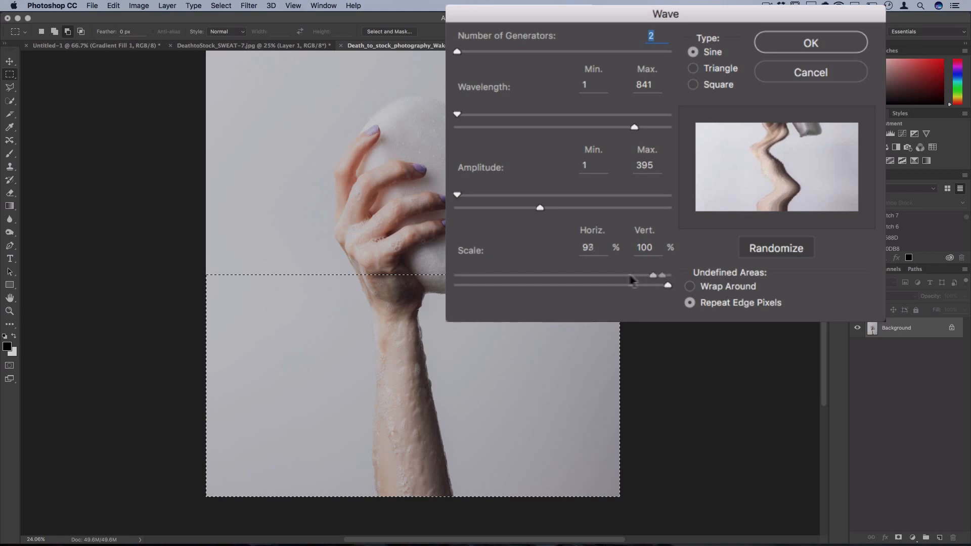
left_click_drag(630, 285, 456, 276)
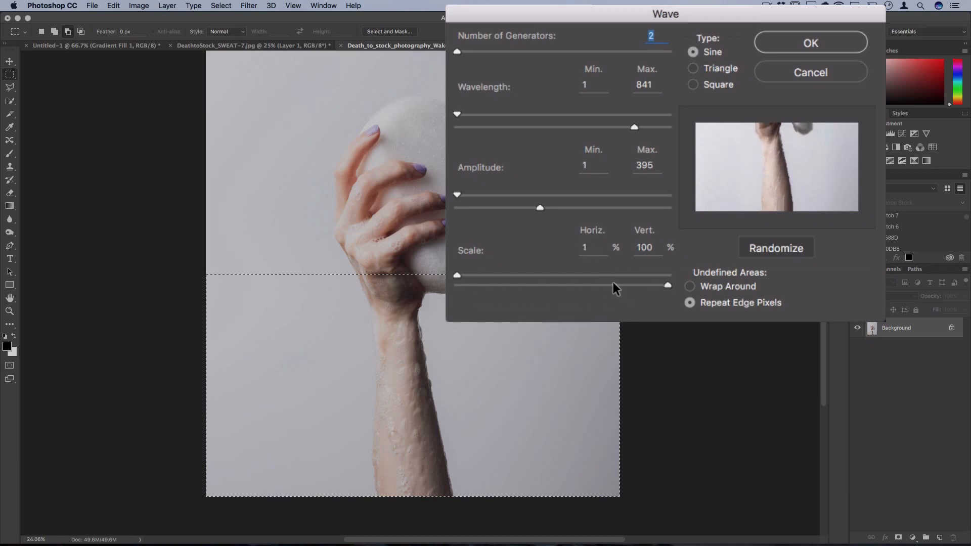
Raise the generators to 124 and shrink the vertical scale to 1%
left_click_drag(667, 286, 572, 286)
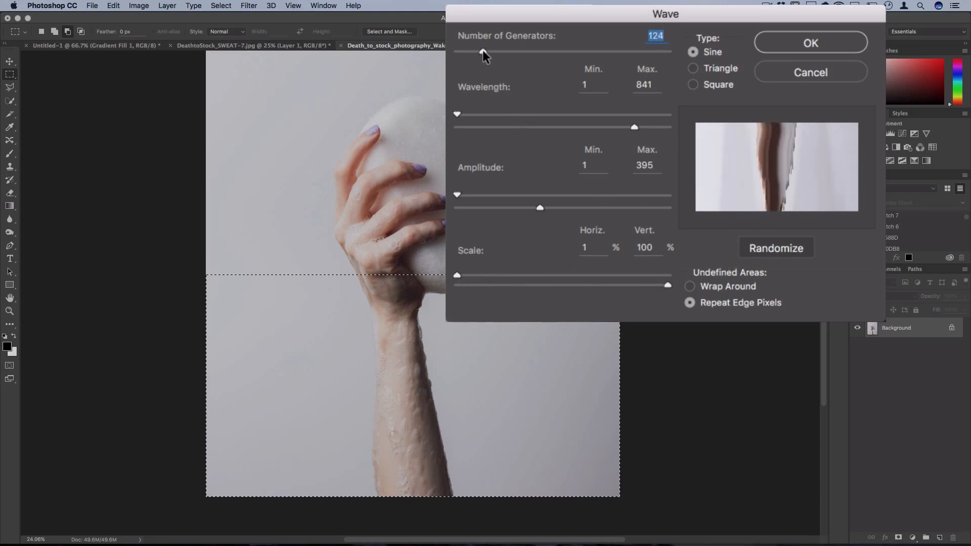
left_click_drag(668, 285, 458, 285)
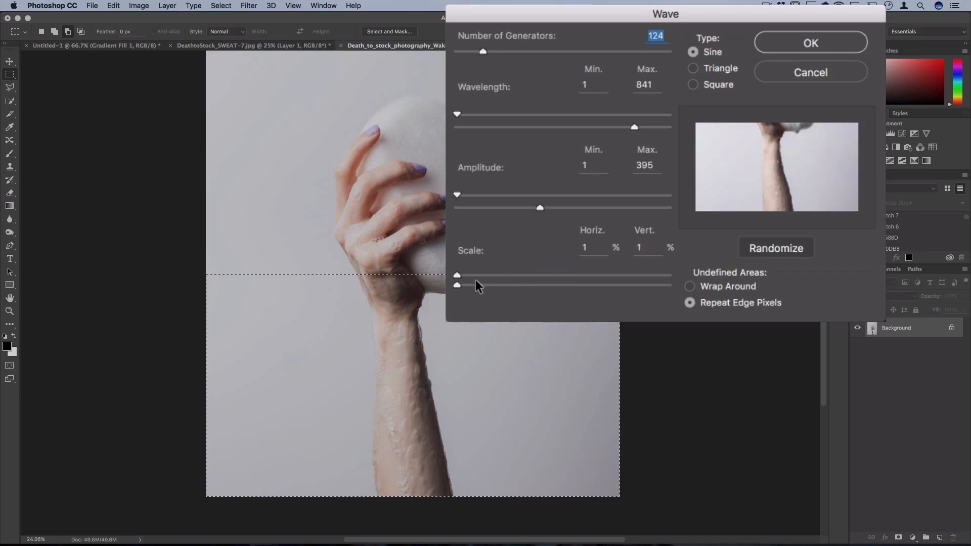
mouse_move(459, 279)
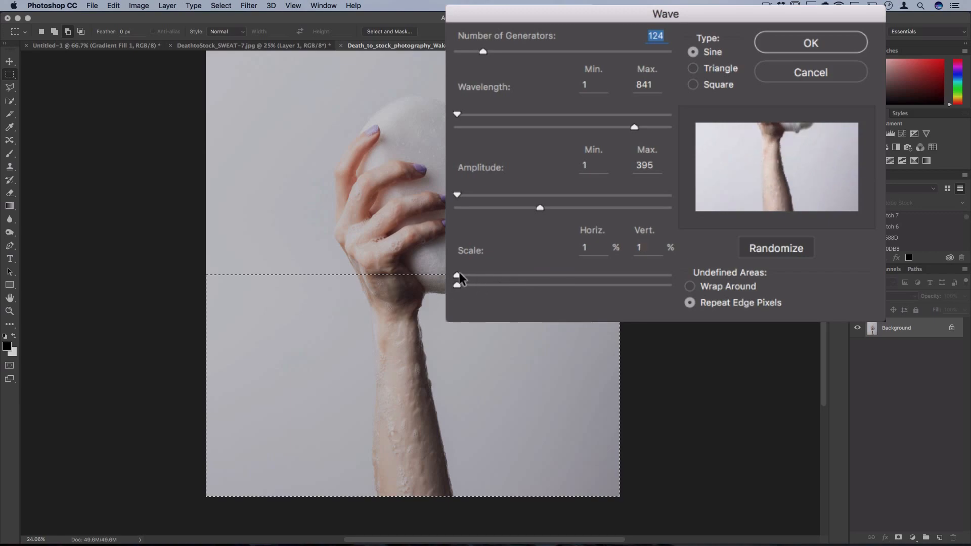
left_click_drag(456, 283, 484, 275)
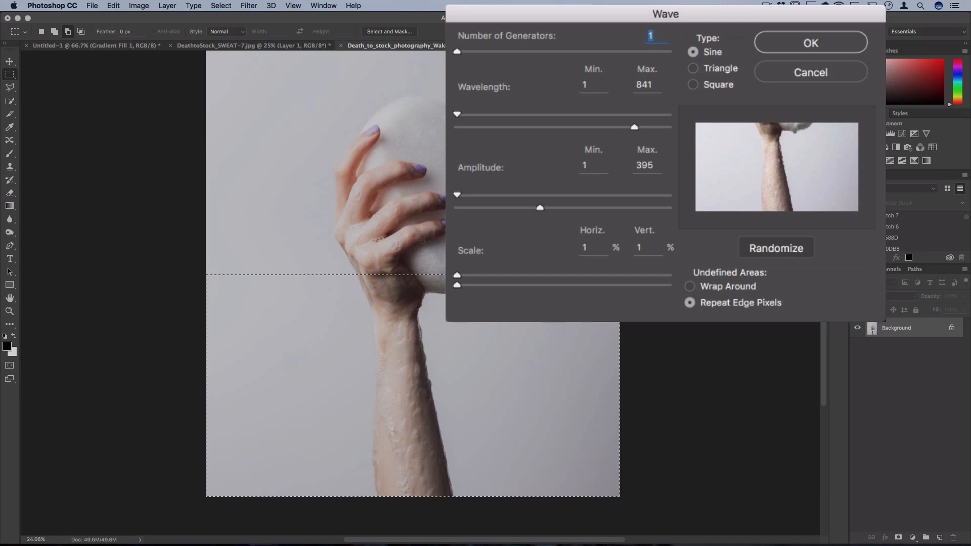
Raise the maximum amplitude to about 595 and cut the maximum wavelength to about 29 for thin slices
left_click(776, 247)
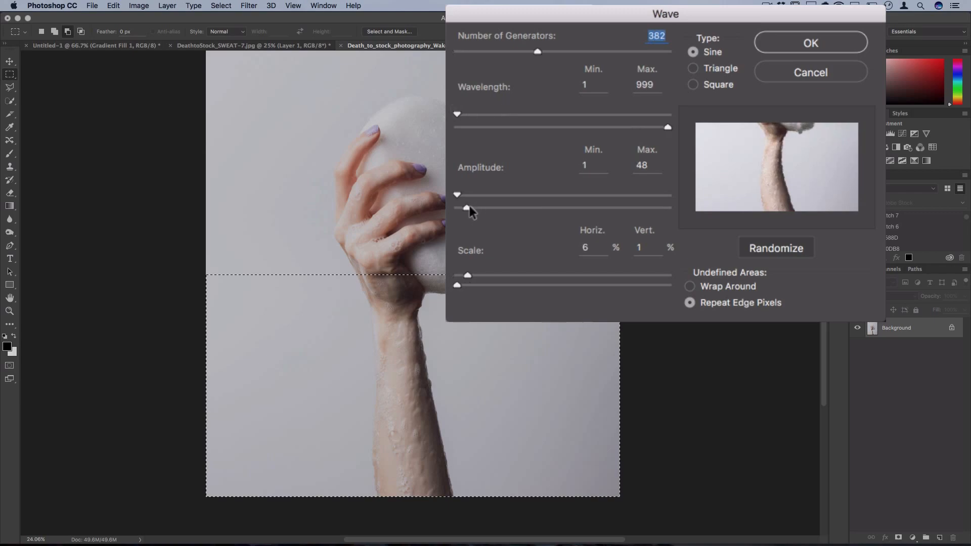
left_click_drag(467, 207, 576, 207)
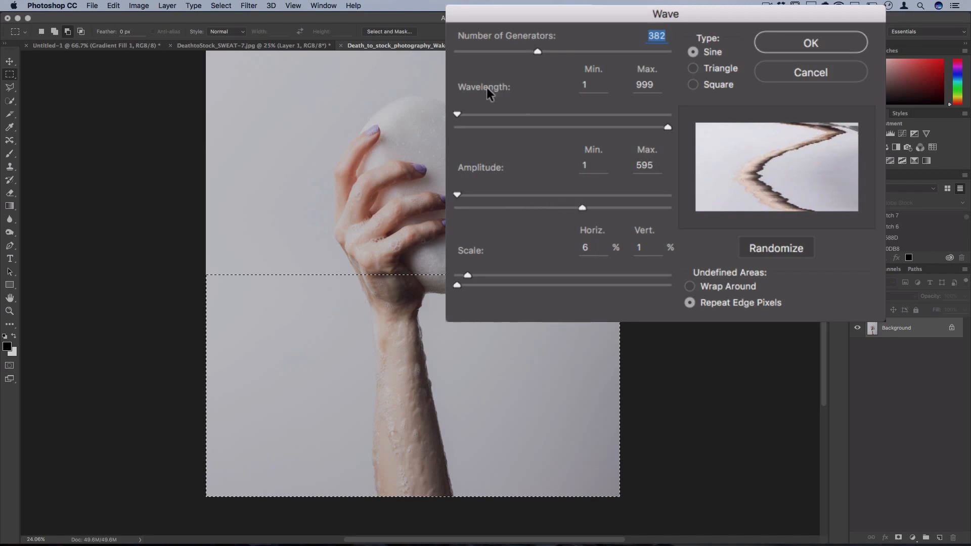
left_click_drag(668, 127, 647, 128)
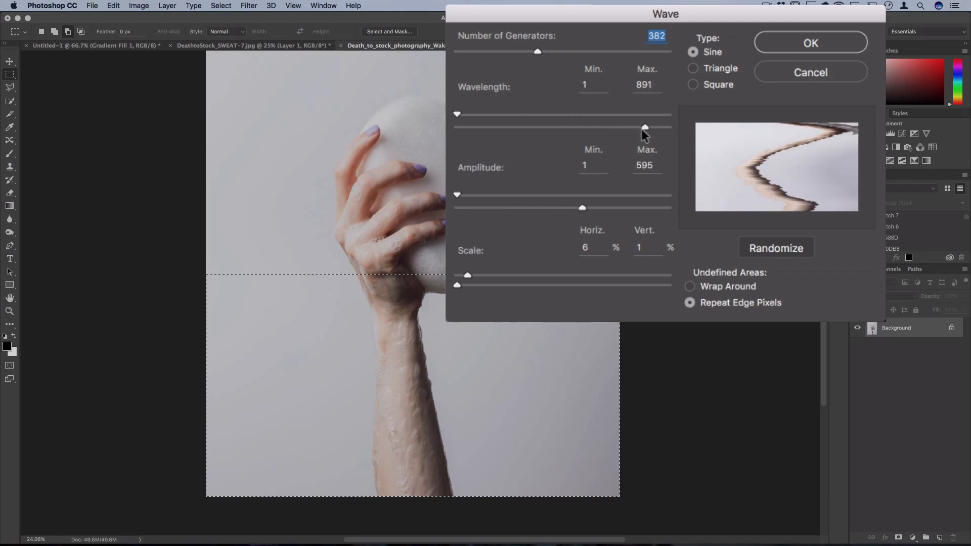
left_click_drag(645, 127, 511, 127)
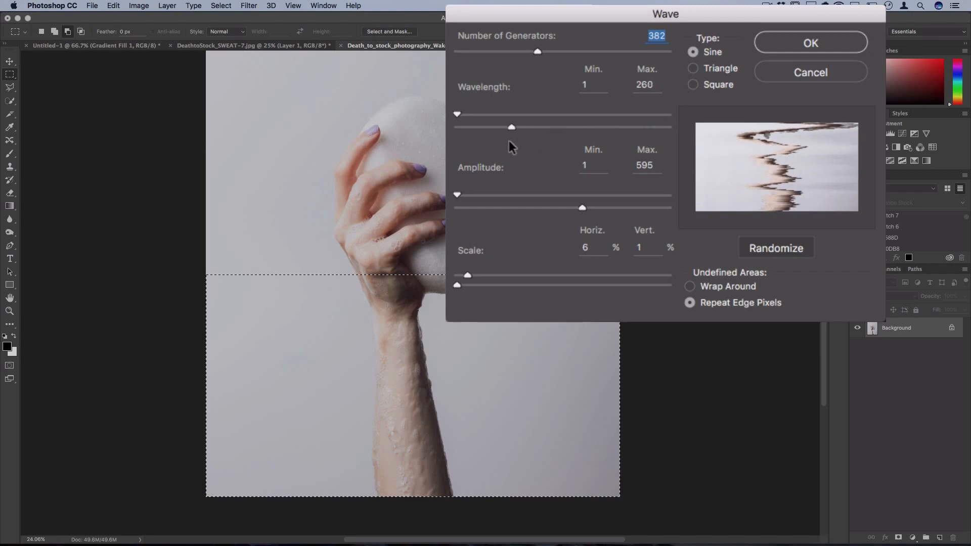
left_click_drag(512, 127, 468, 127)
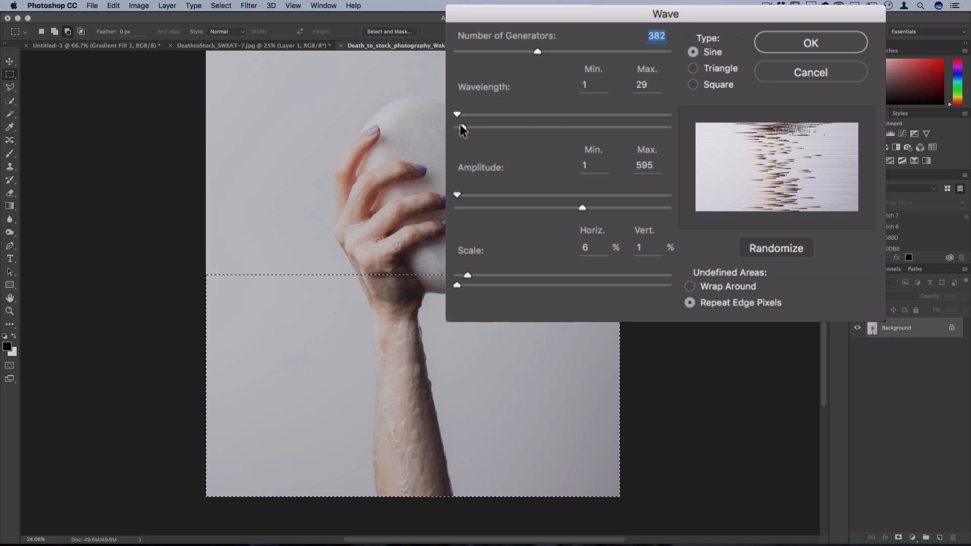
left_click(776, 248)
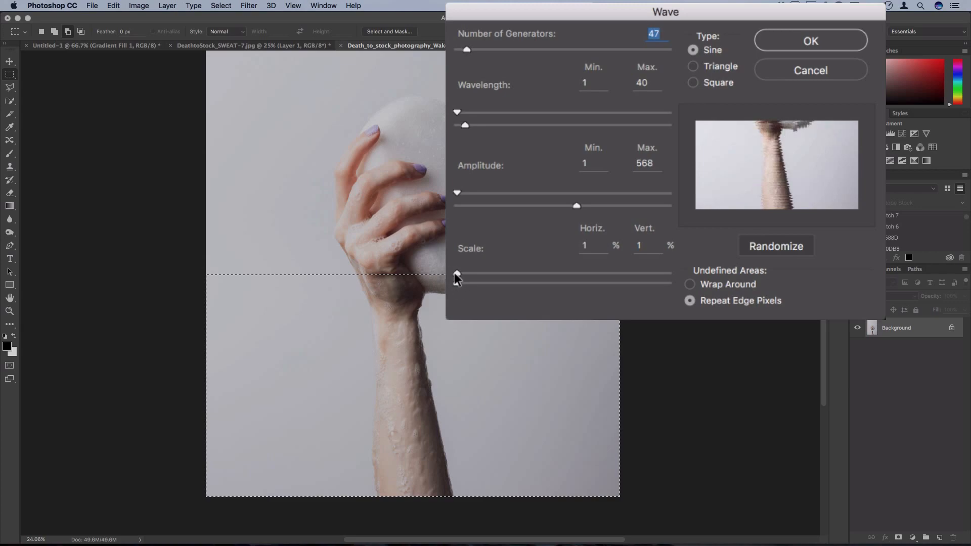
Set the horizontal scale to 6% and apply the Wave filter to ripple the forearm
left_click_drag(457, 274, 465, 280)
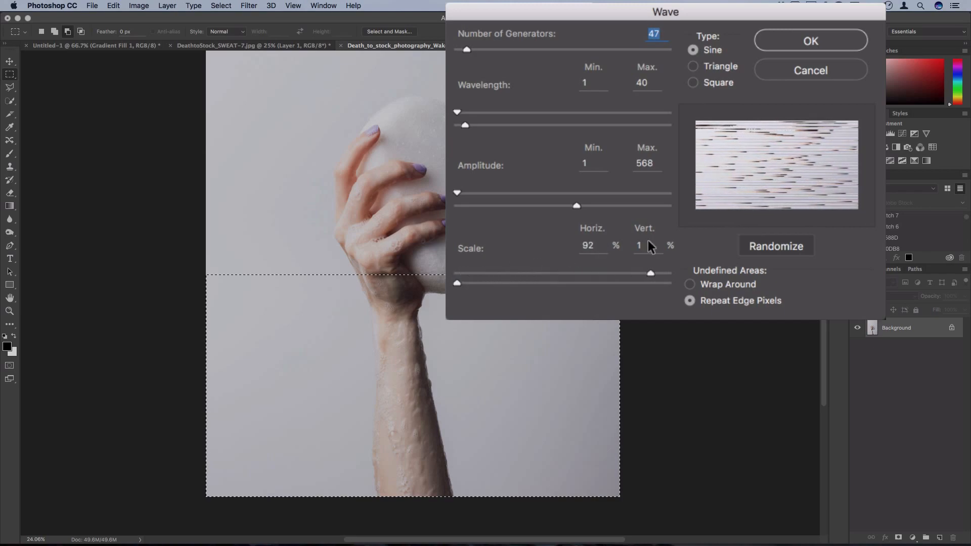
left_click_drag(651, 273, 483, 273)
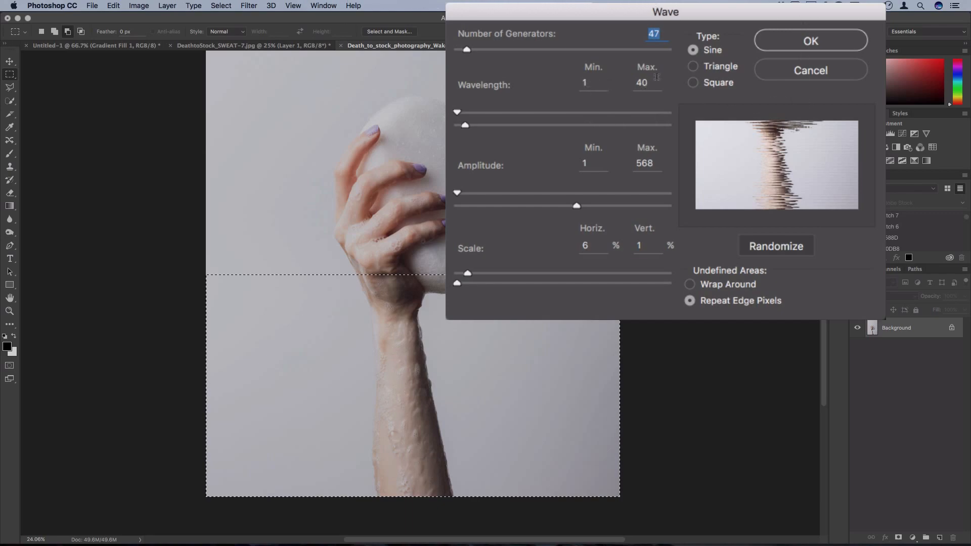
left_click(810, 41)
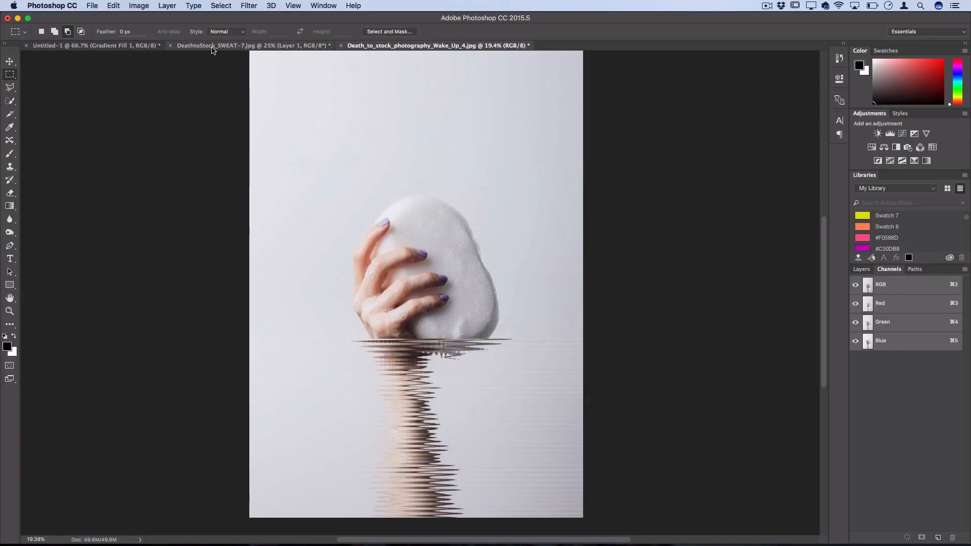
left_click(248, 45)
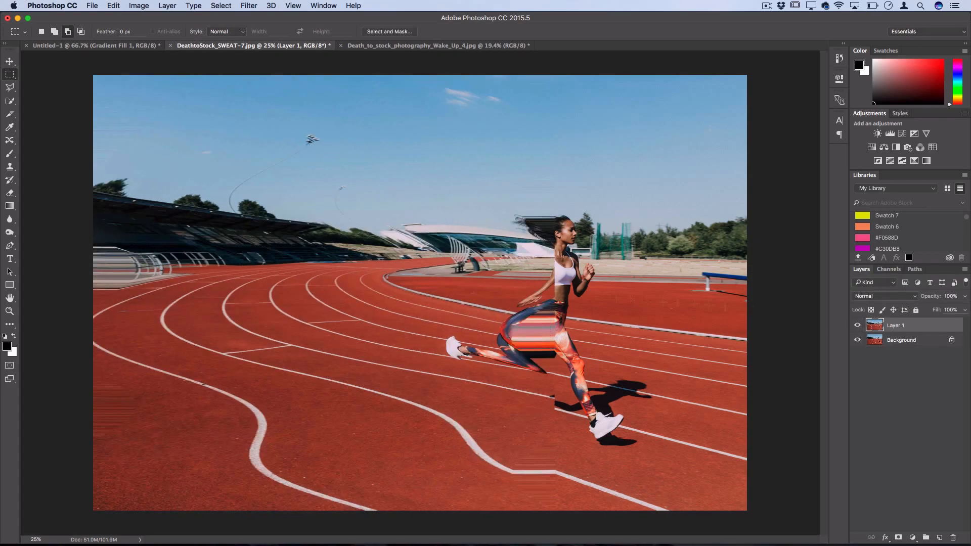
mouse_move(85, 68)
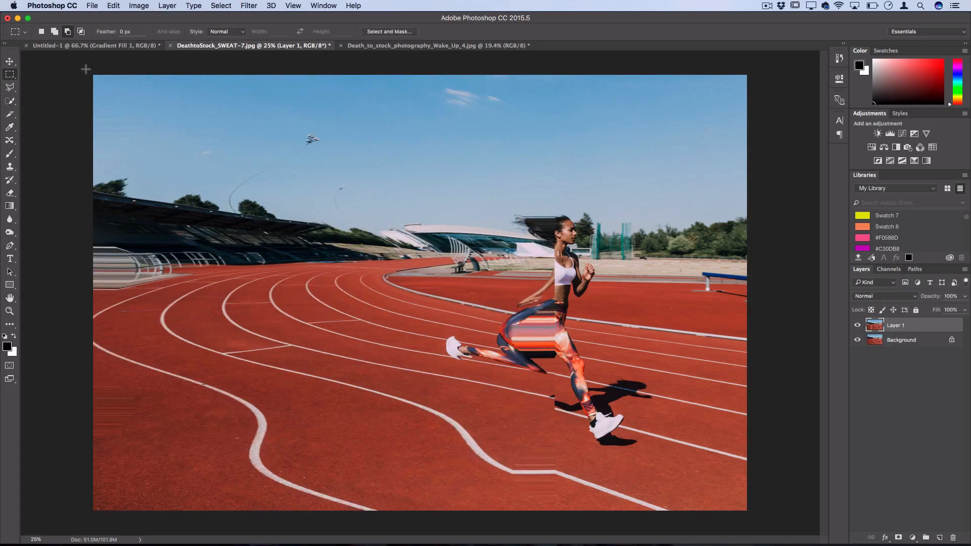
left_click_drag(93, 74, 556, 510)
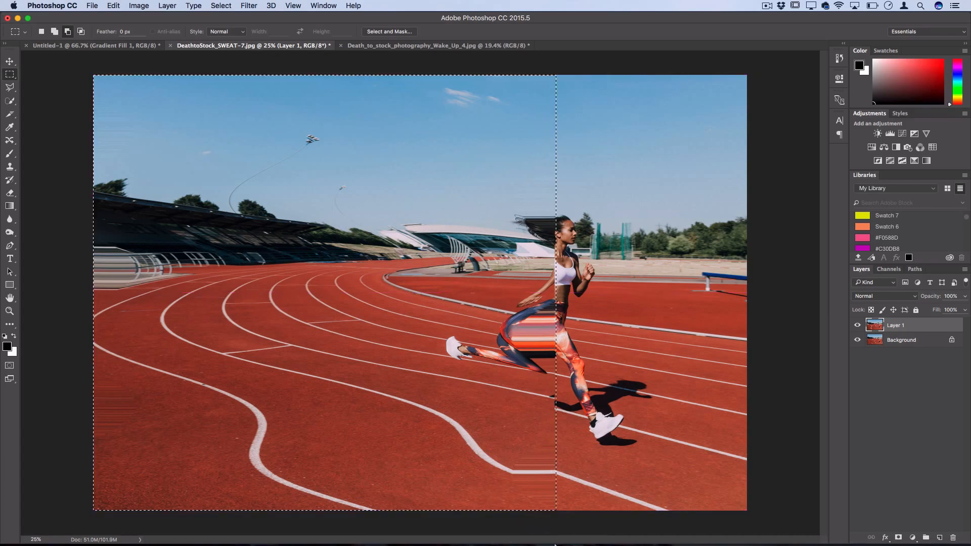
left_click(249, 6)
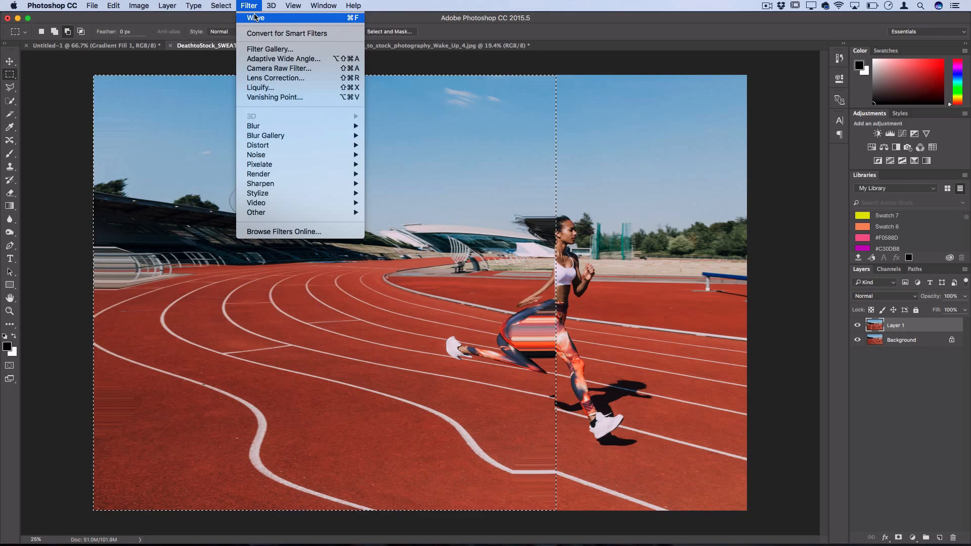
left_click(438, 46)
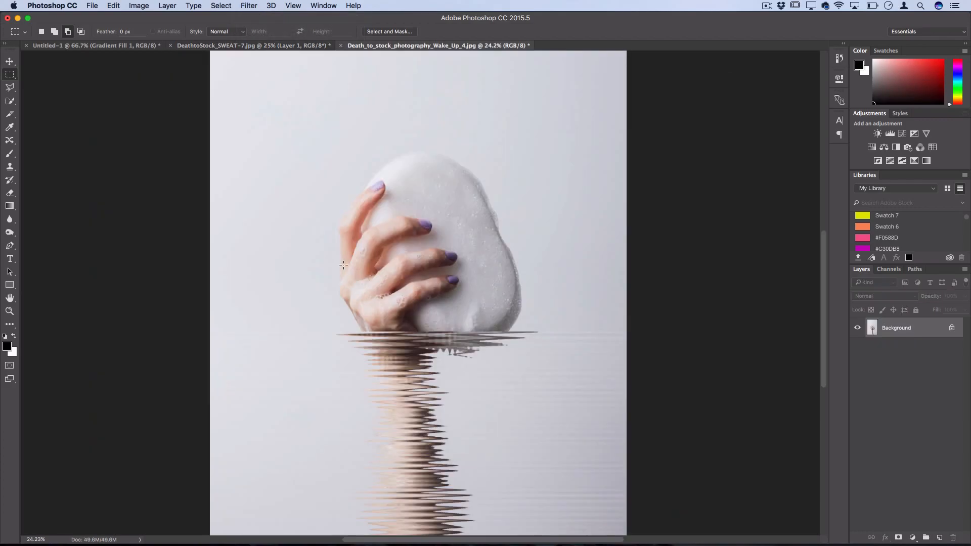